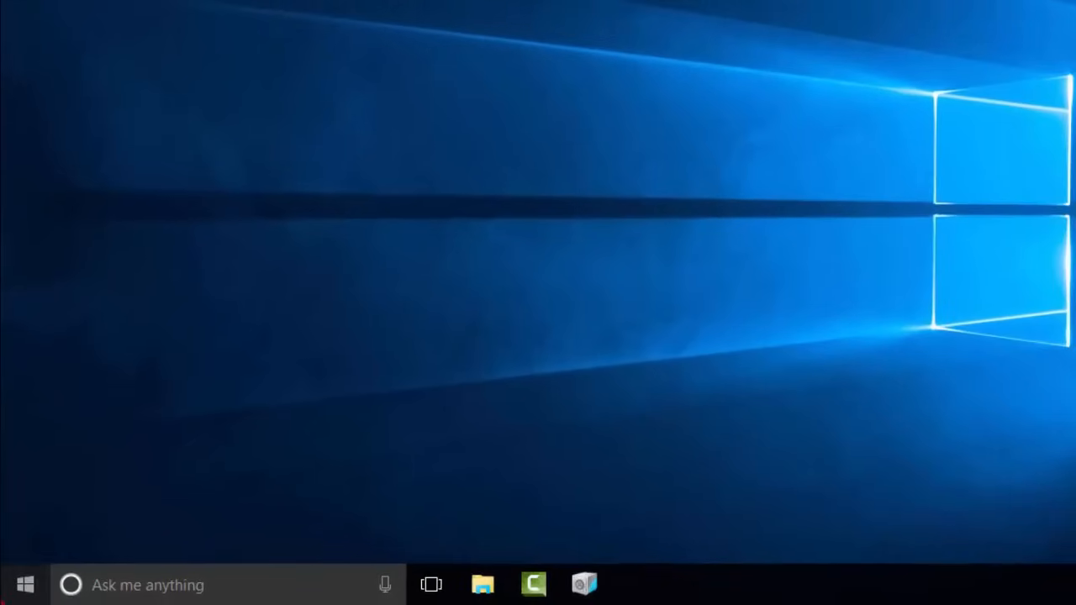
# - Launch Google Chrome from the Cortana search to reach the Google homepage
pyautogui.write('chrome')
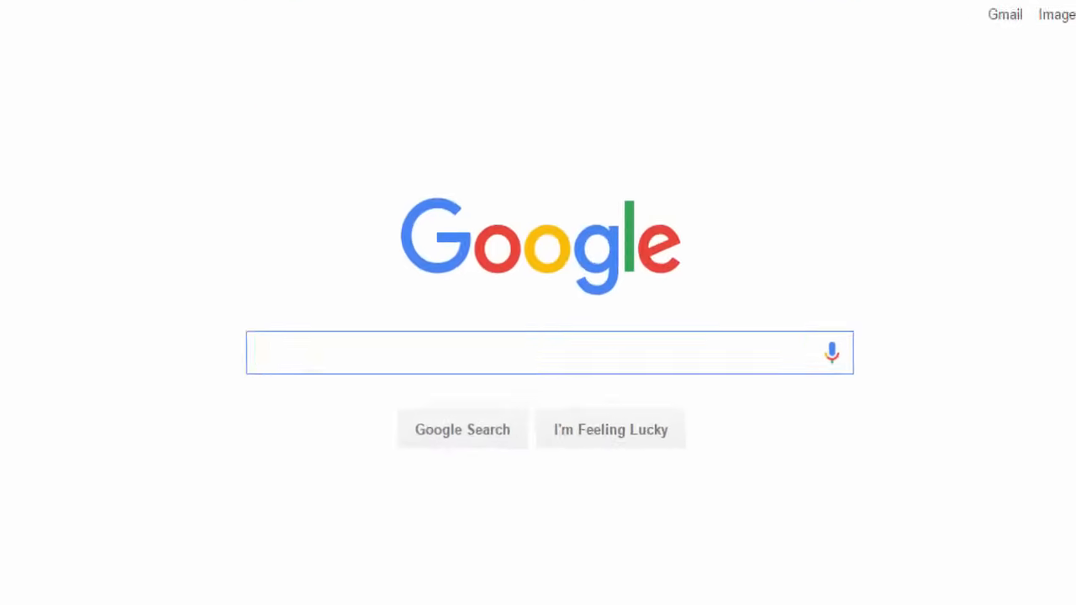
# - Search 'facebook', 'flipkart' and 'kim kardashian' to view each knowledge panel
pyautogui.click(892, 42)
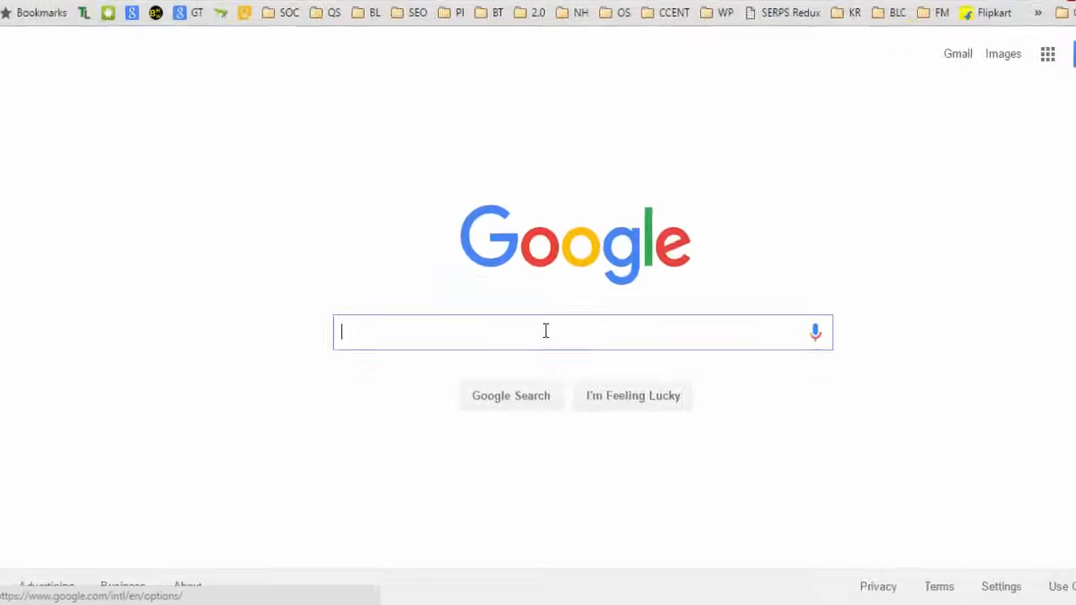
pyautogui.write('facebook')
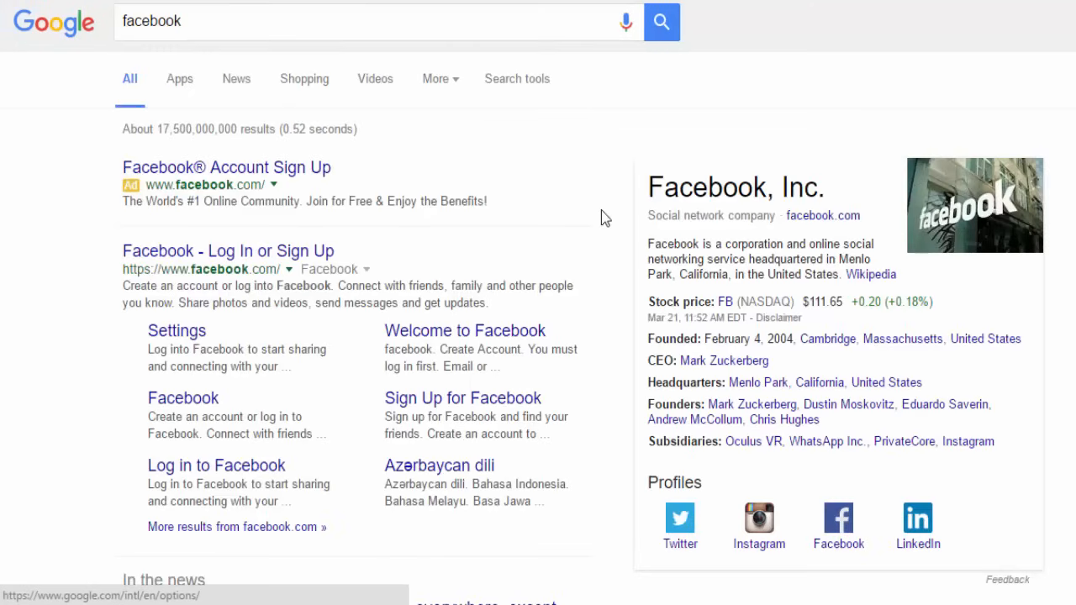
pyautogui.write('flipkart')
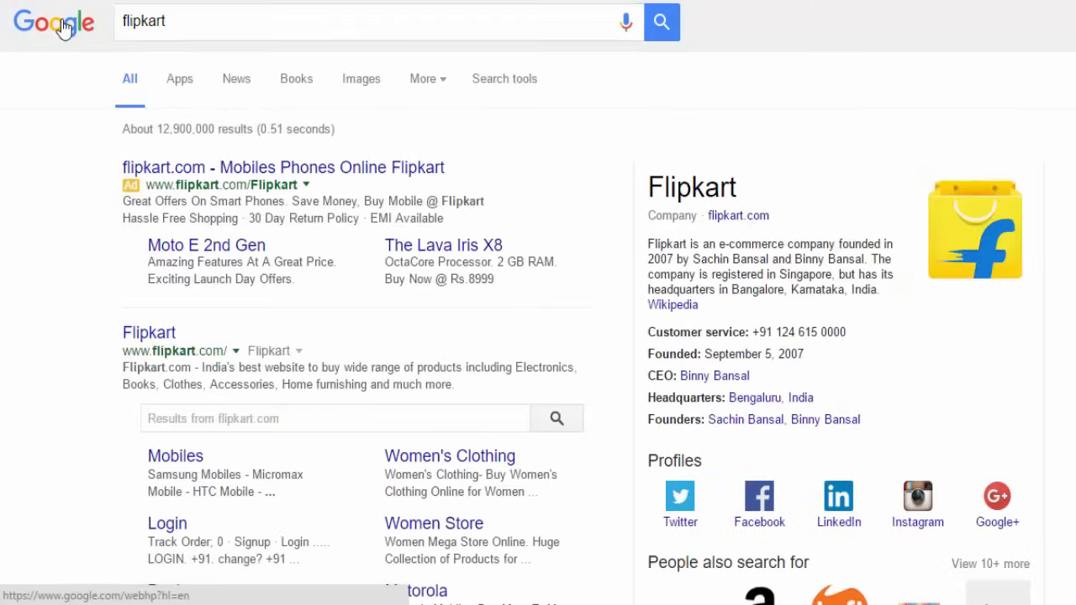
pyautogui.write('ki')
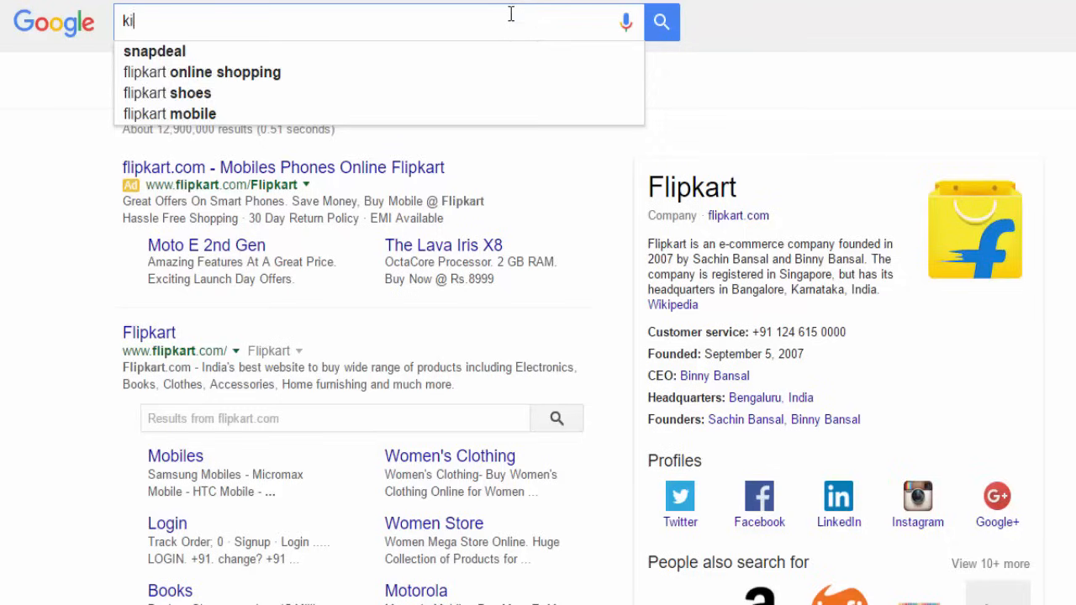
pyautogui.write('kim kardashian')
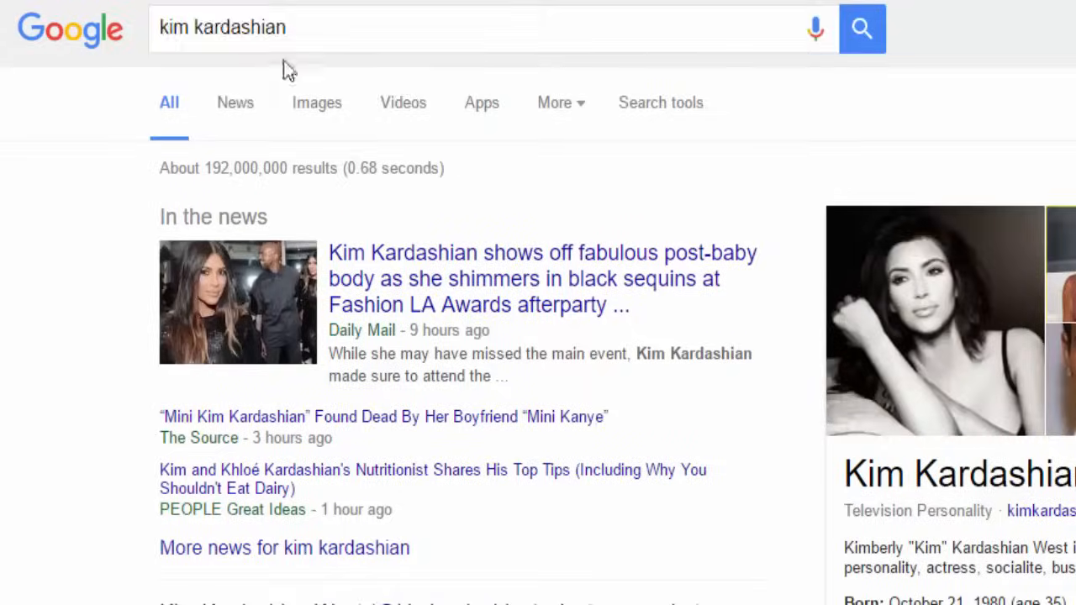
# - Search UAE weather and movie showtimes in NYC, then begin an NBA query
pyautogui.write('weather in UAE')
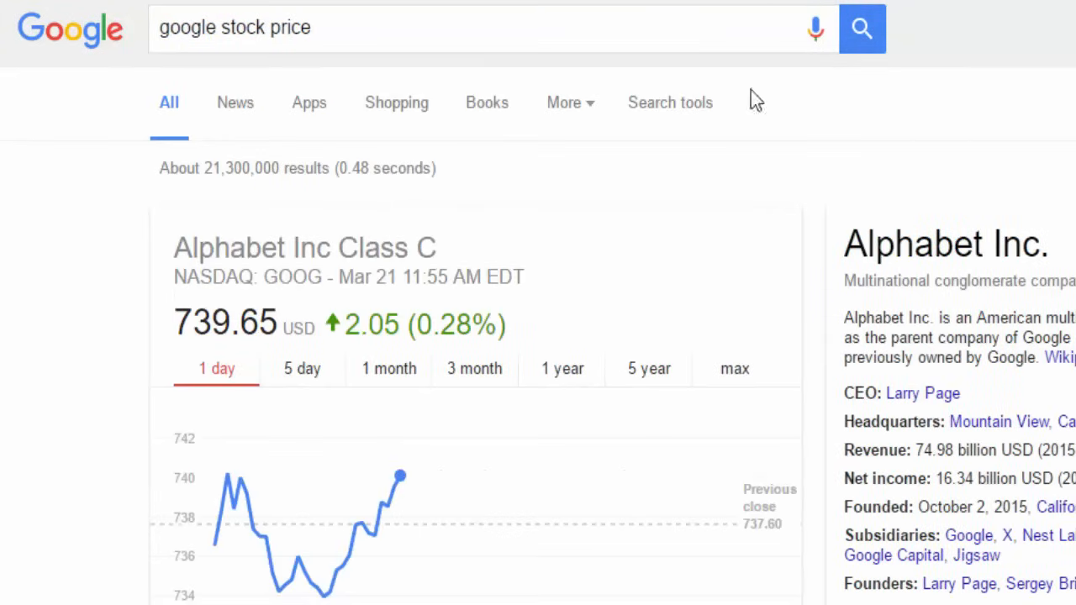
pyautogui.write('movie showtimes in nyc')
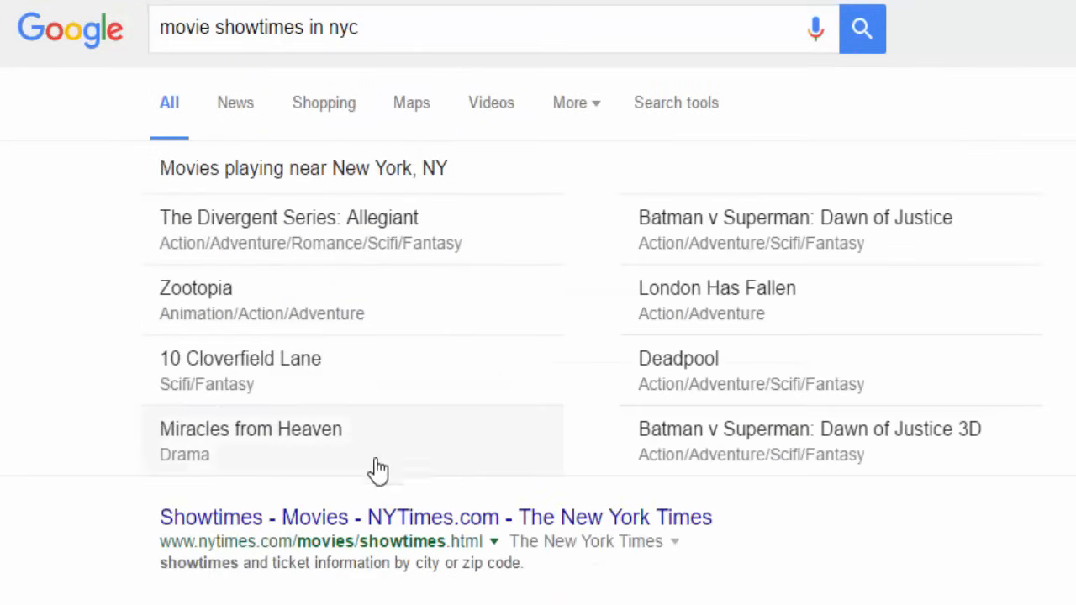
pyautogui.click(196, 288)
pyautogui.write('nba s')
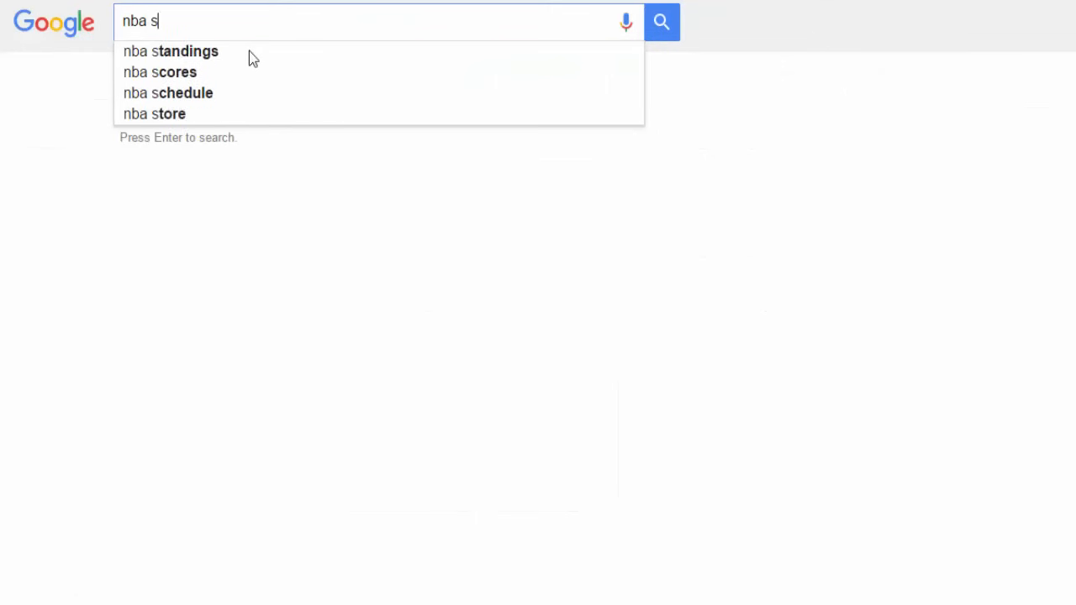
# - View NBA scores and standings, define 'android', and start a 103 kg-to-pounds query
pyautogui.click(159, 71)
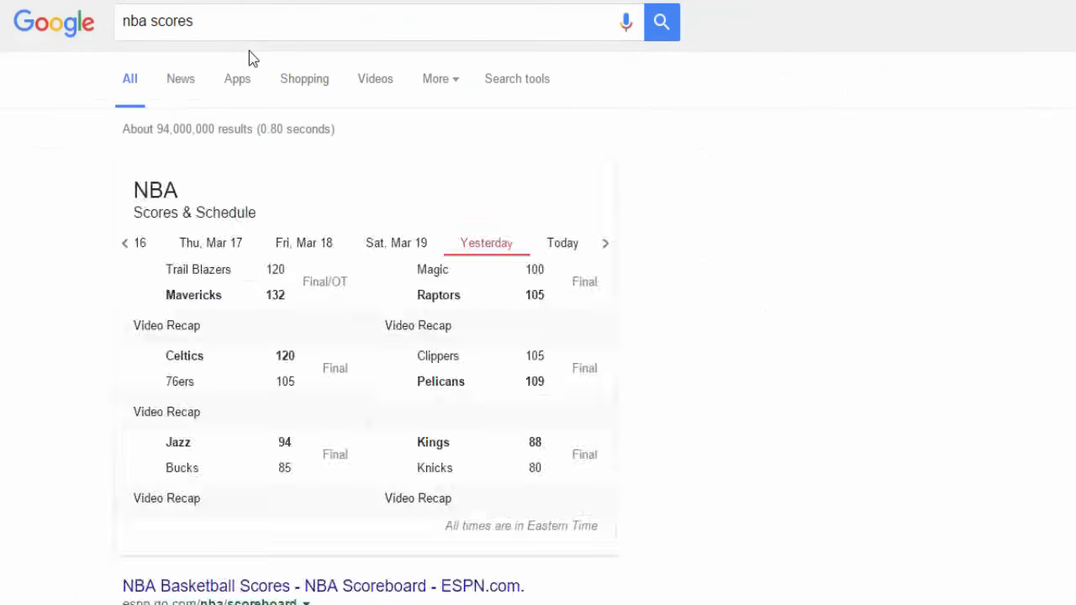
pyautogui.scroll(-3)
pyautogui.write('define')
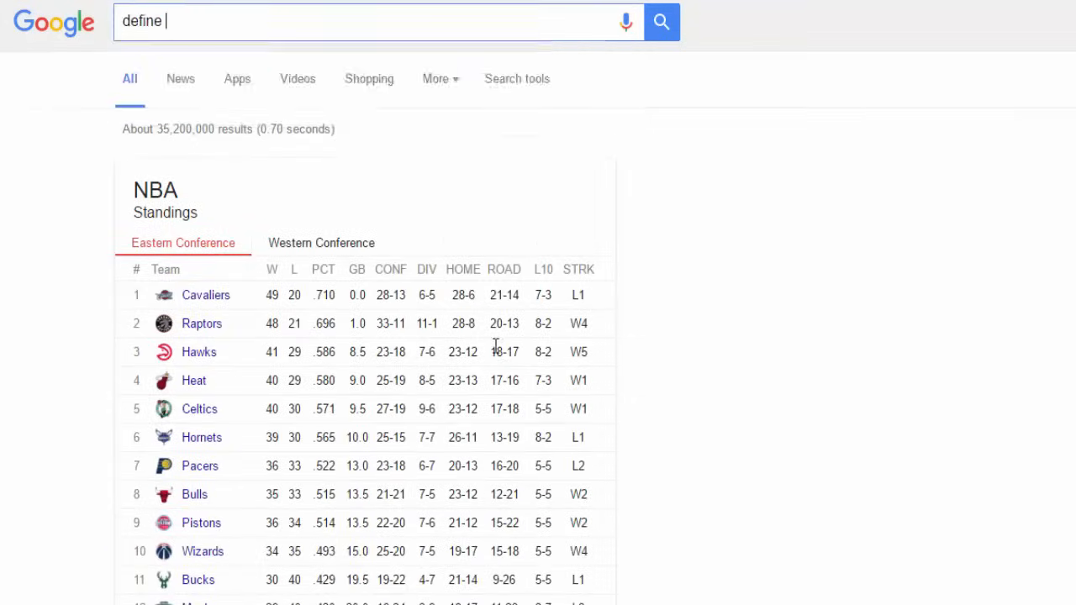
pyautogui.write('android')
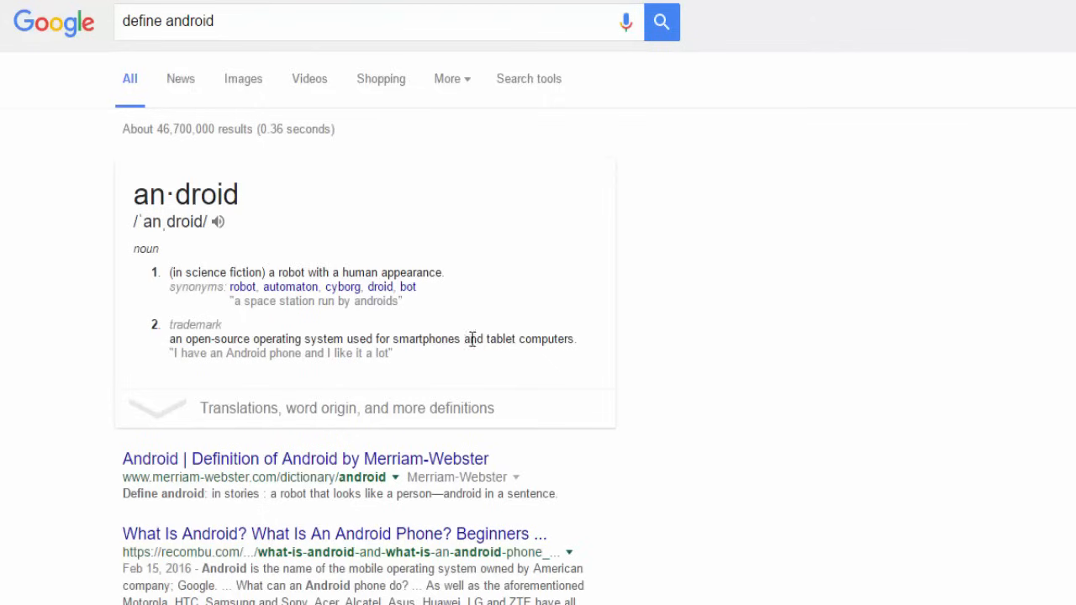
pyautogui.write('103 KG in poun')
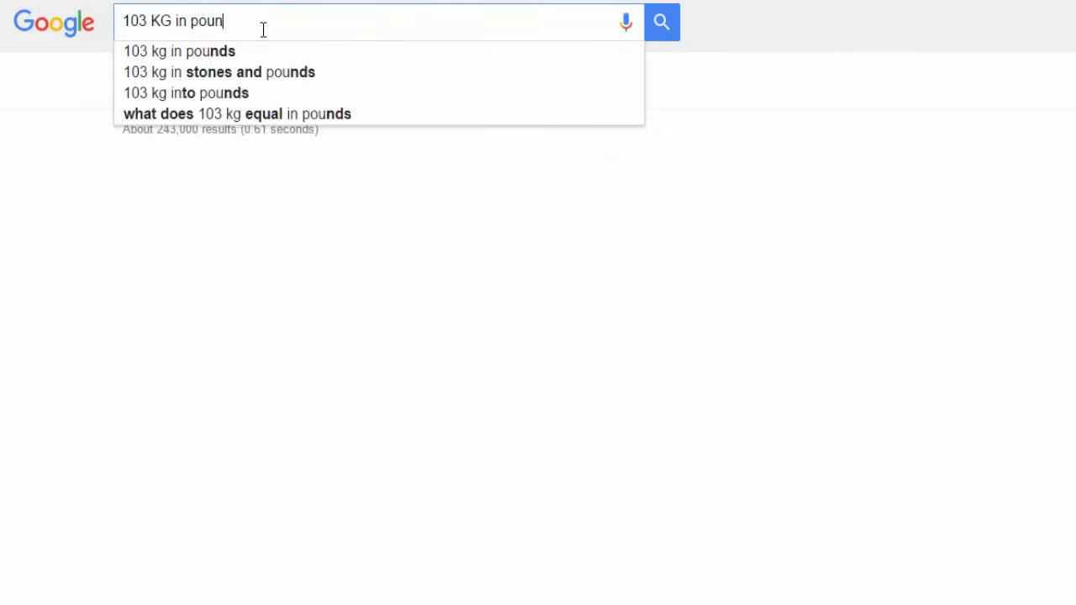
# - Convert 103 kg to pounds and 300 dollars to Indian rupees
pyautogui.write('300 d')
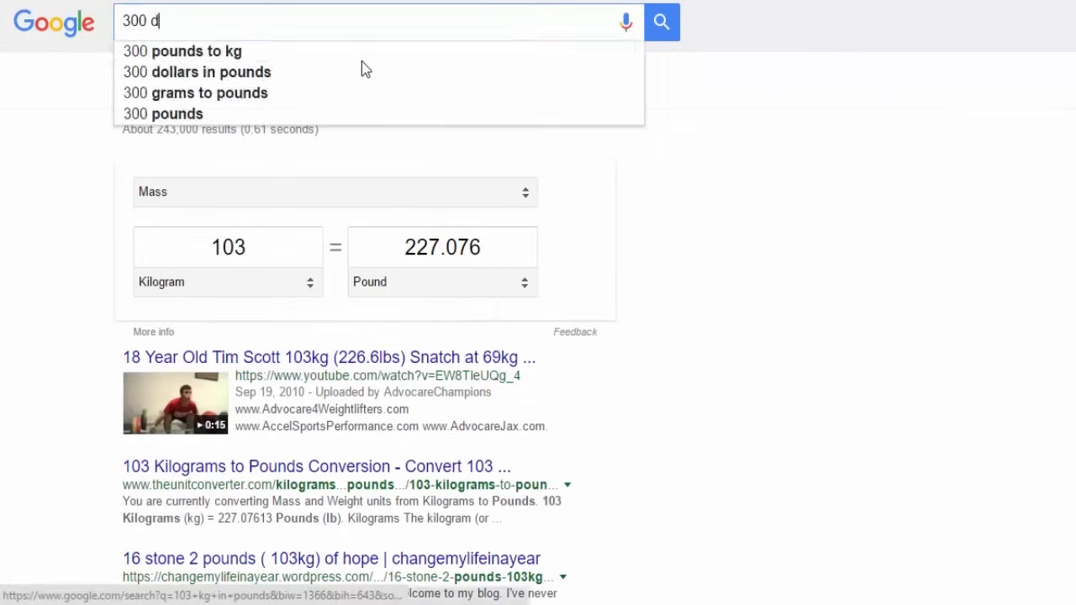
pyautogui.write('300 doller in rupees')
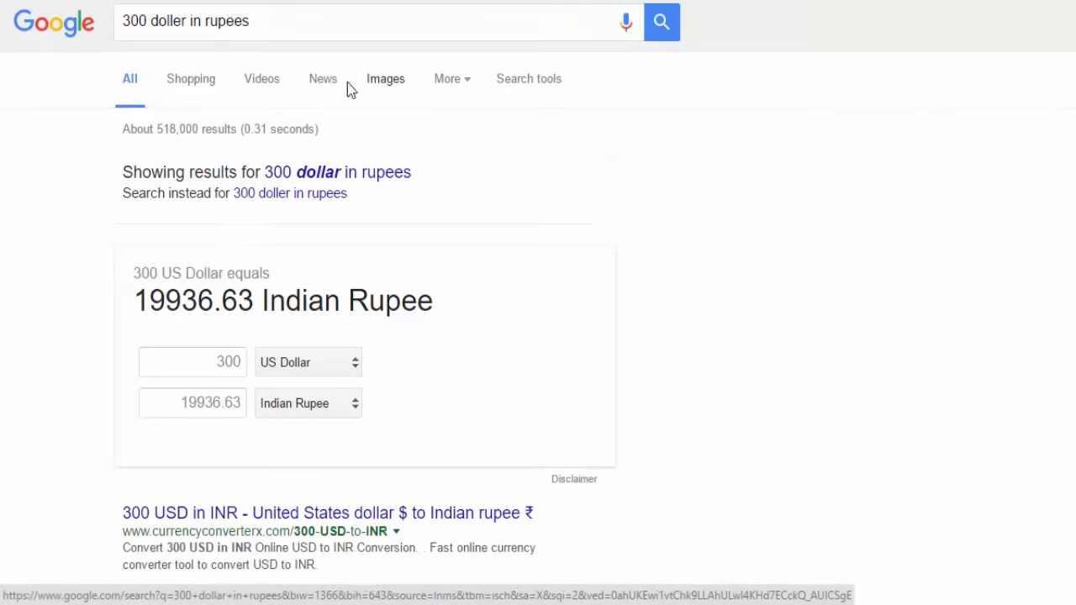